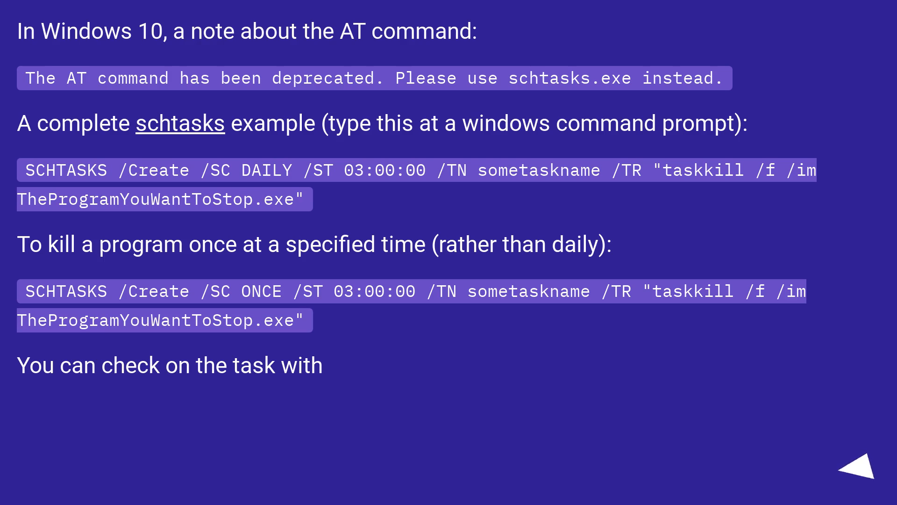
left_click(851, 467)
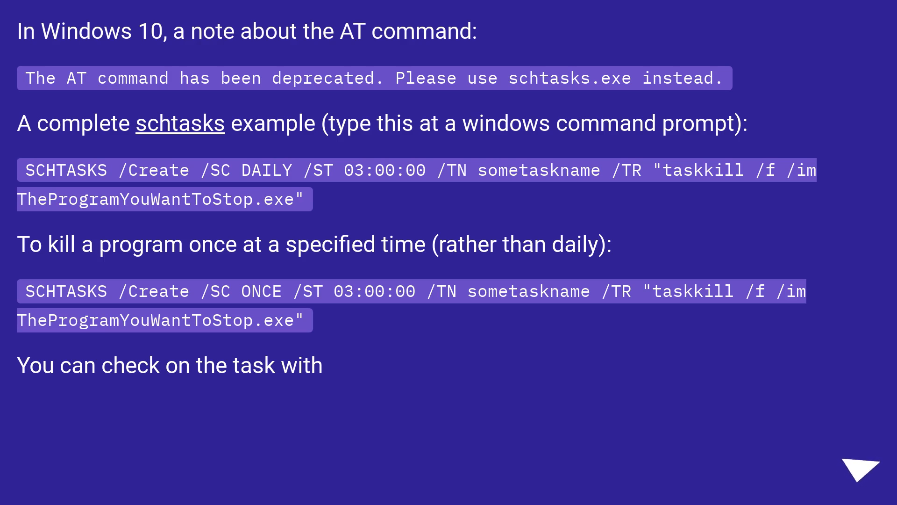
left_click(854, 465)
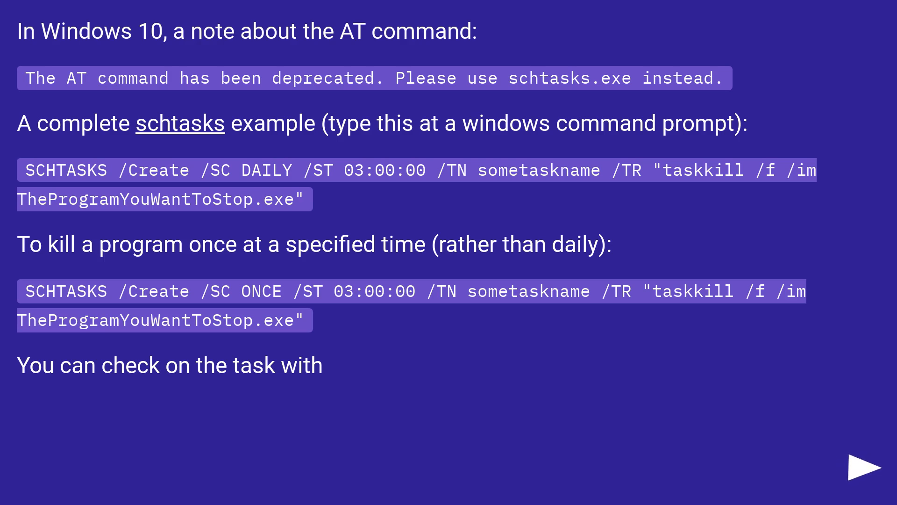
left_click(865, 465)
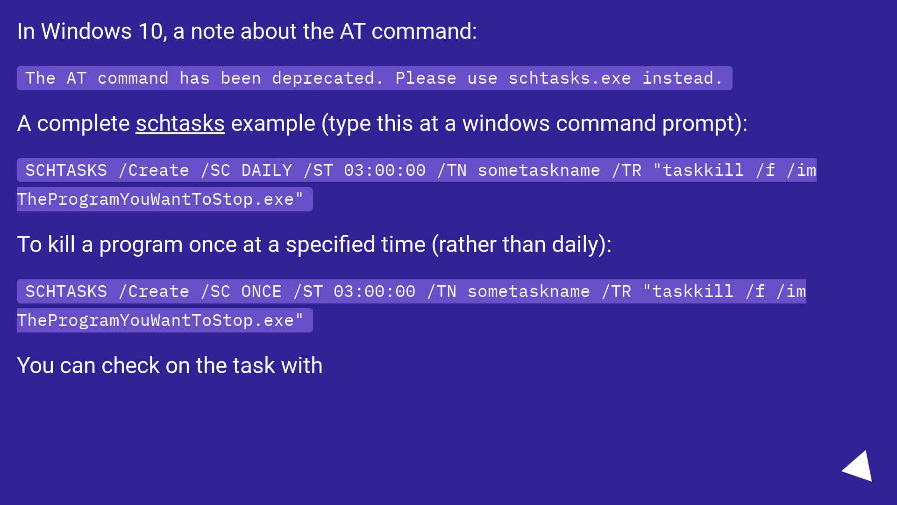
left_click(853, 467)
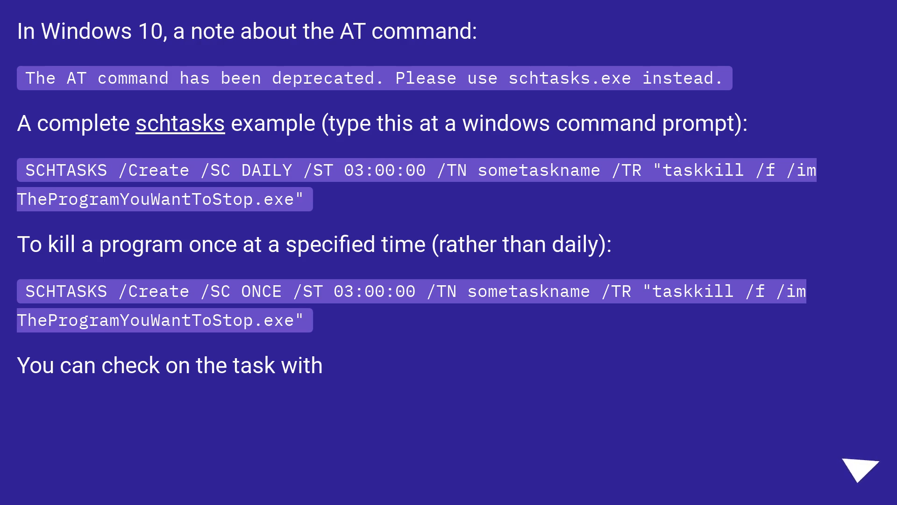
left_click(852, 468)
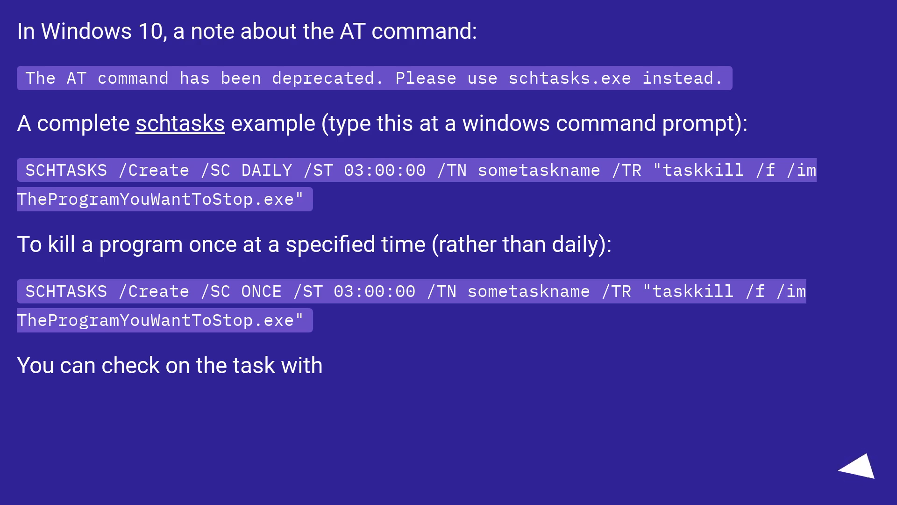
left_click(854, 476)
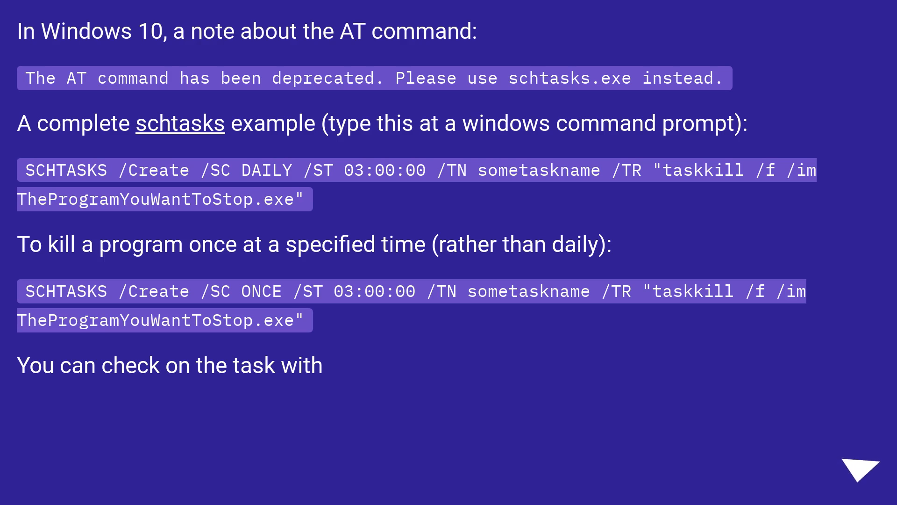
left_click(852, 470)
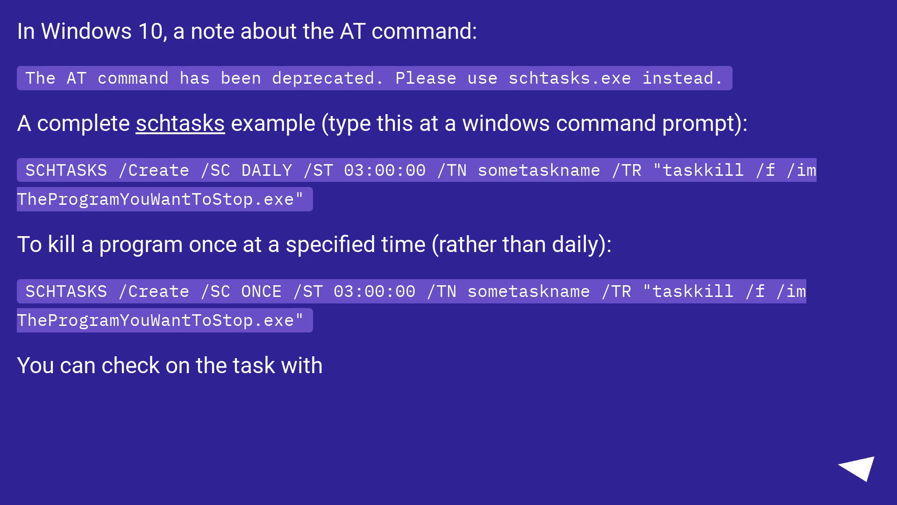
left_click(854, 464)
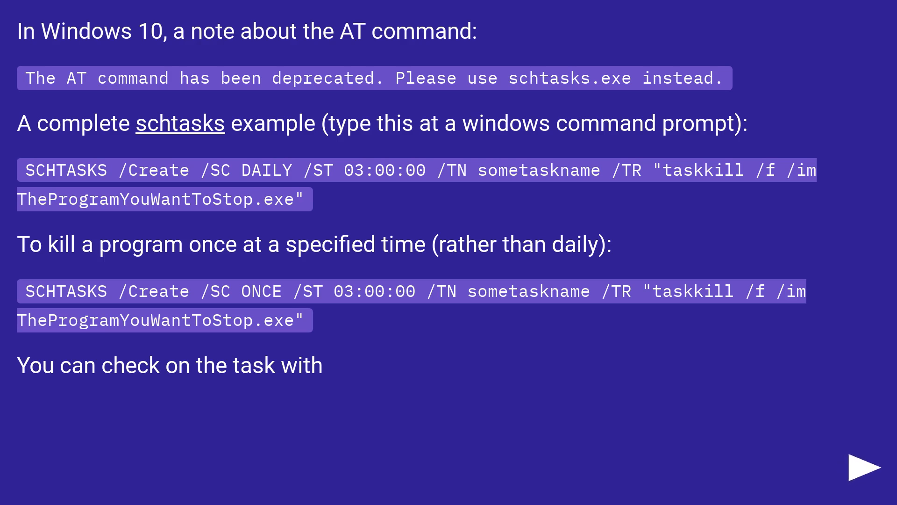
left_click(861, 464)
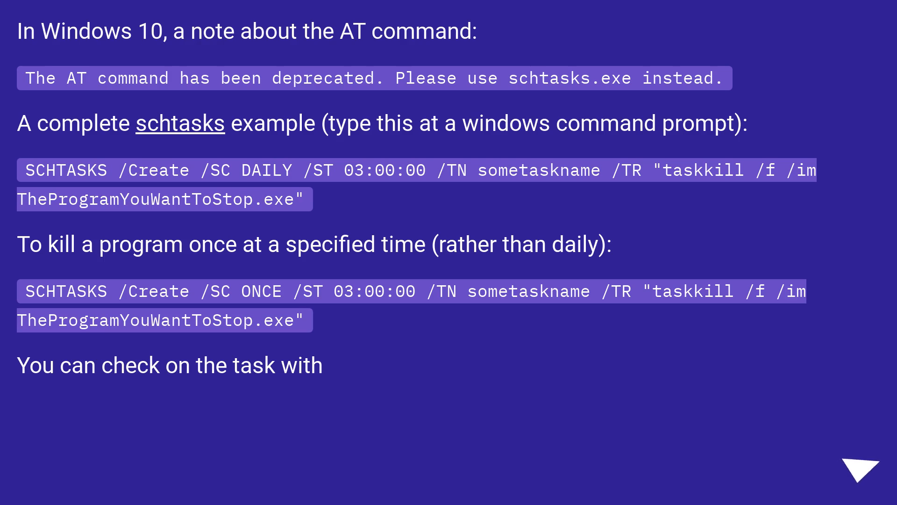
left_click(852, 468)
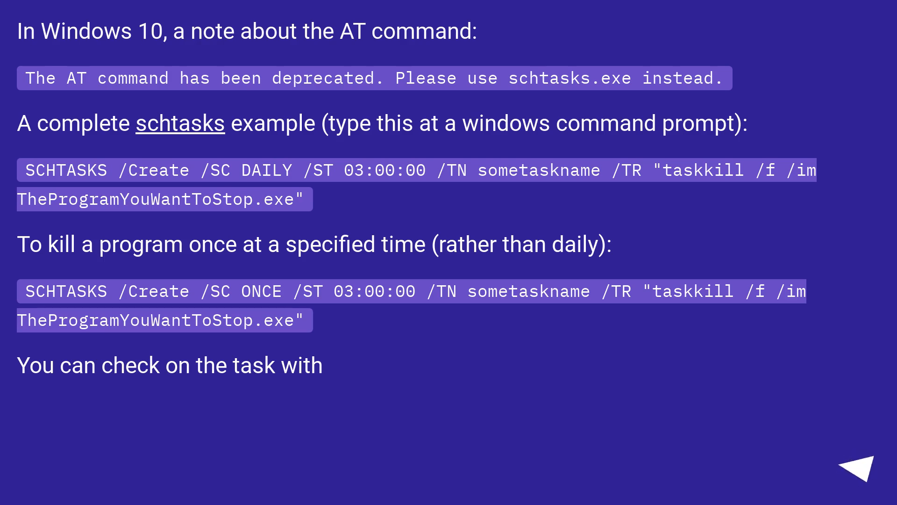
left_click(858, 464)
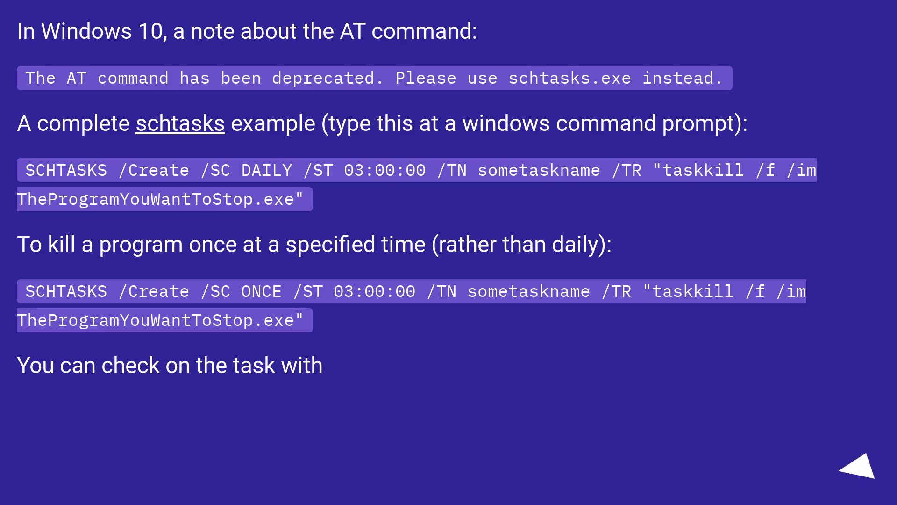
left_click(853, 475)
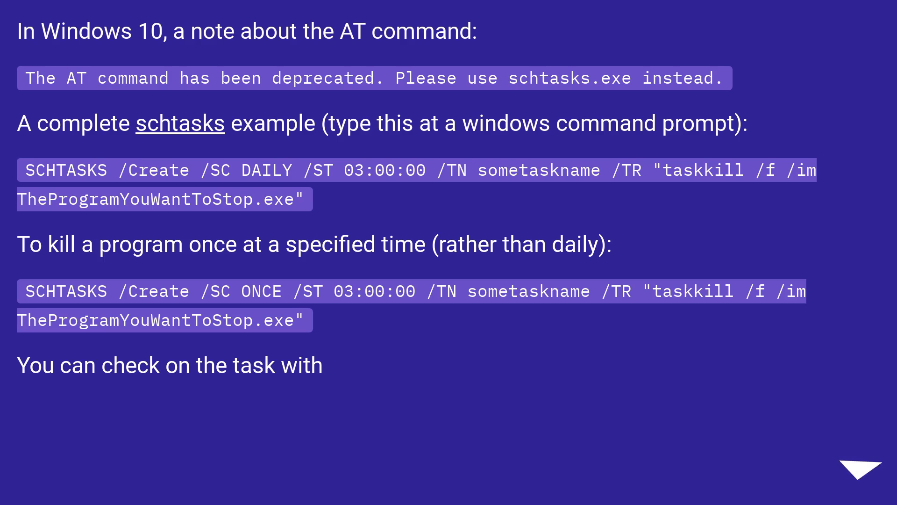
left_click(857, 470)
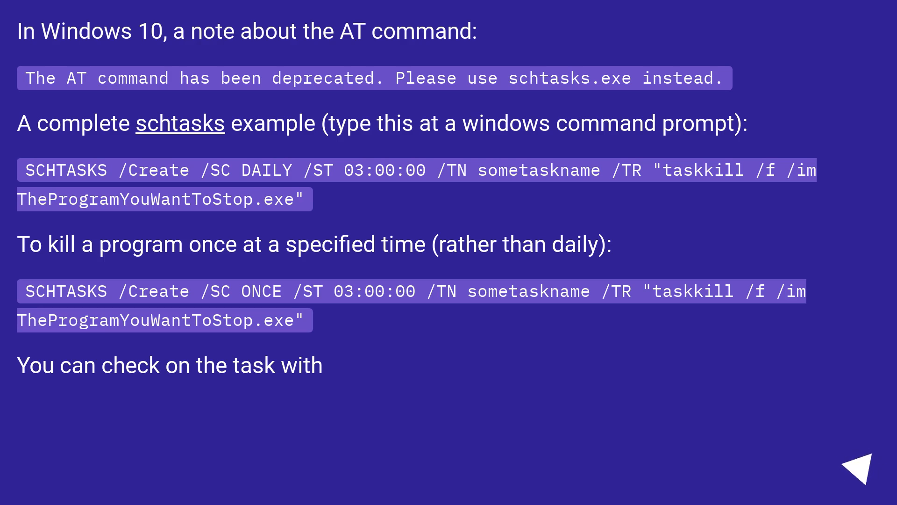
left_click(864, 465)
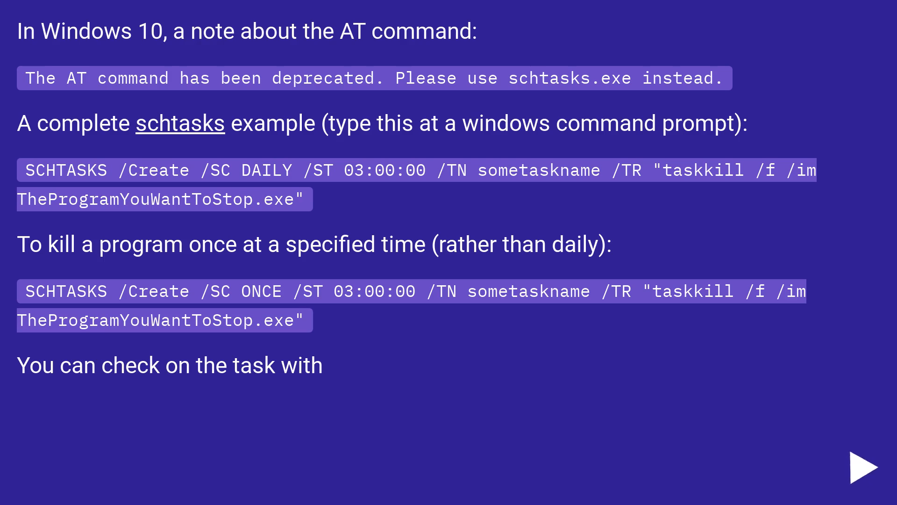